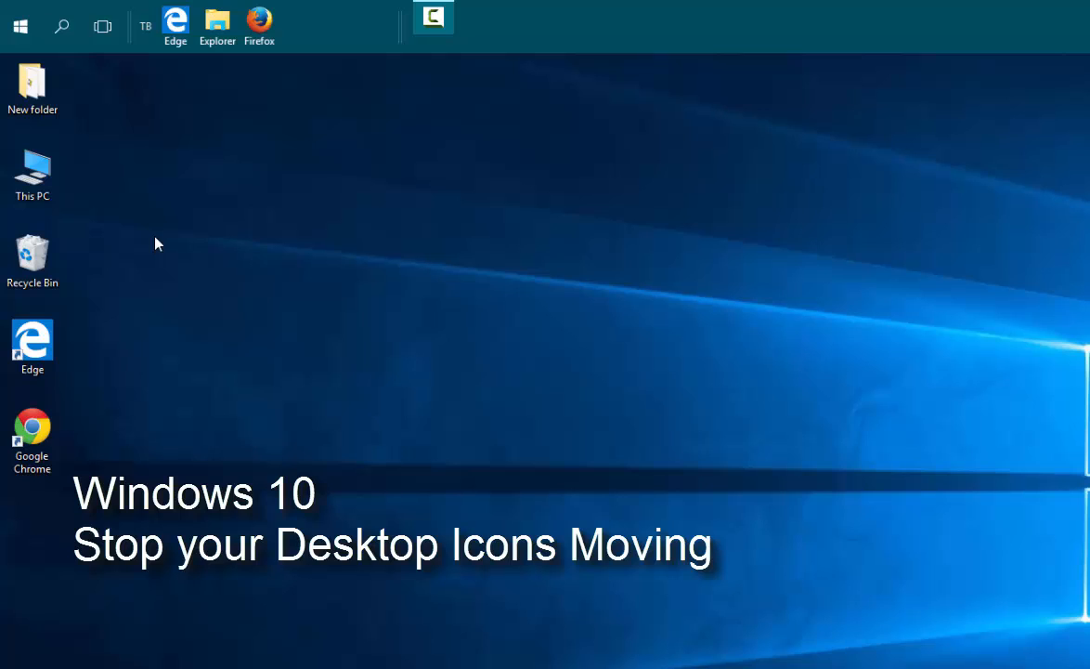
{"action": "mouse_move", "coordinate": [217, 259]}
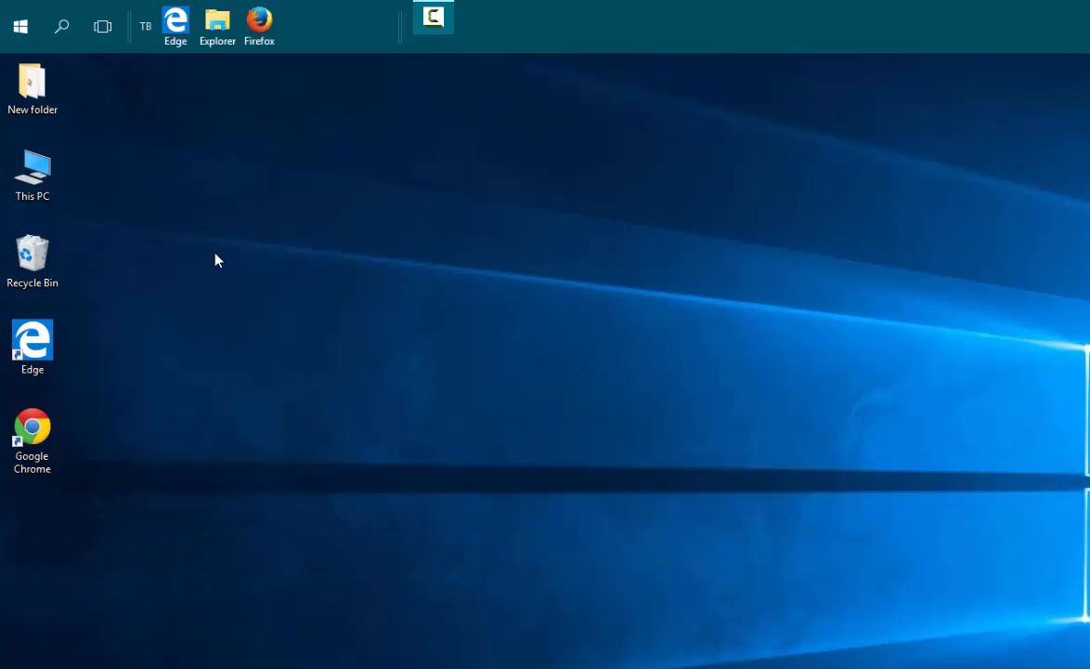
{"action": "mouse_move", "coordinate": [256, 271]}
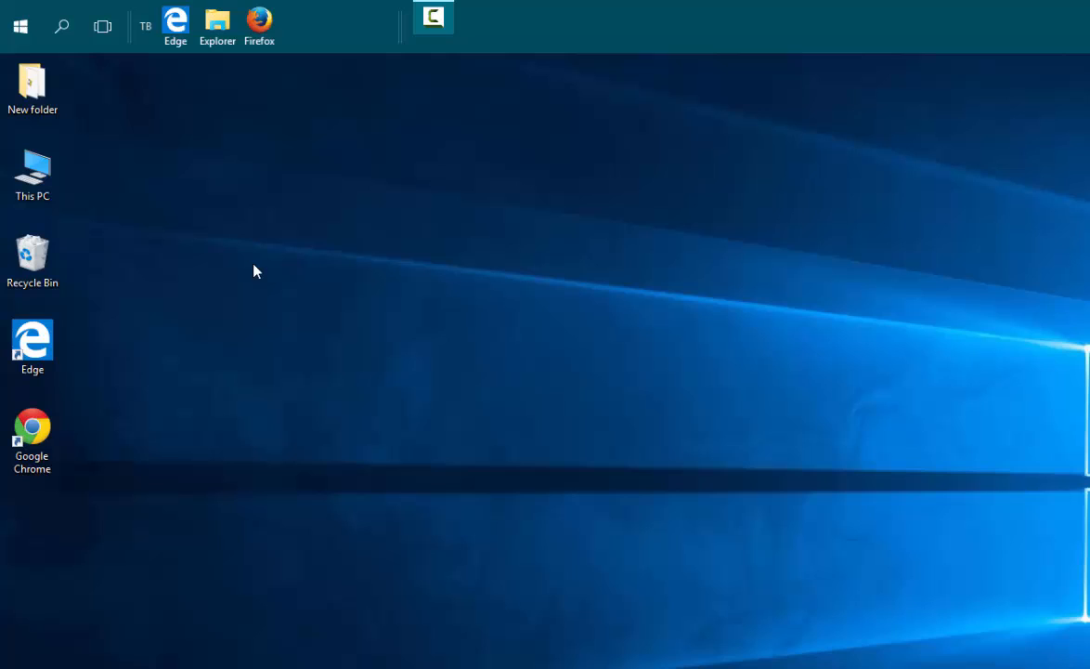
{"action": "mouse_move", "coordinate": [300, 266]}
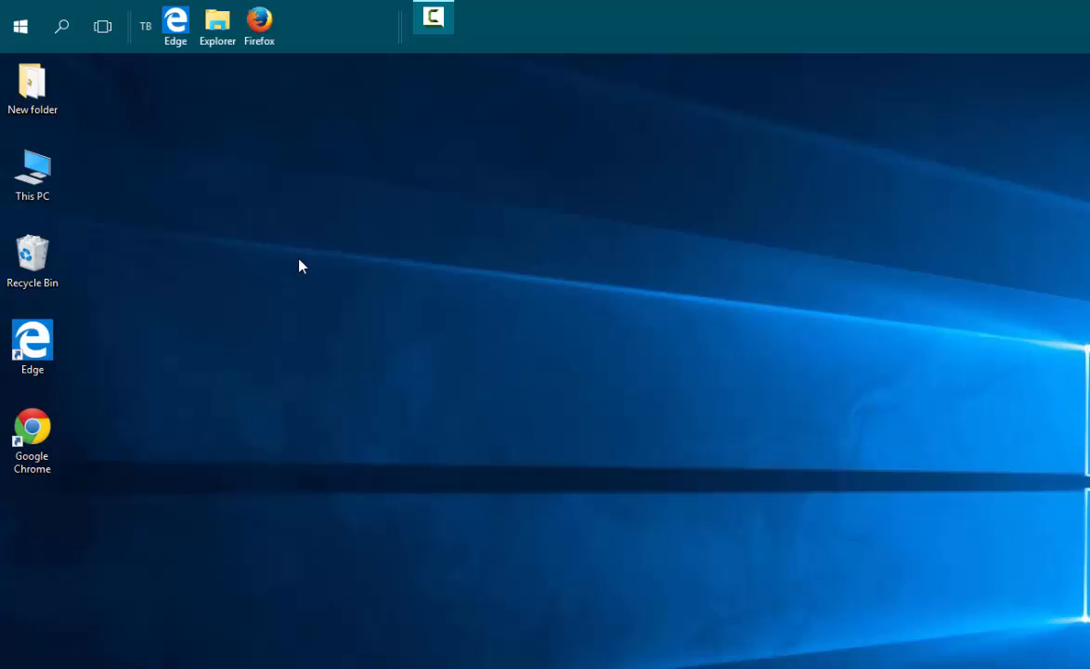
{"action": "mouse_move", "coordinate": [292, 188]}
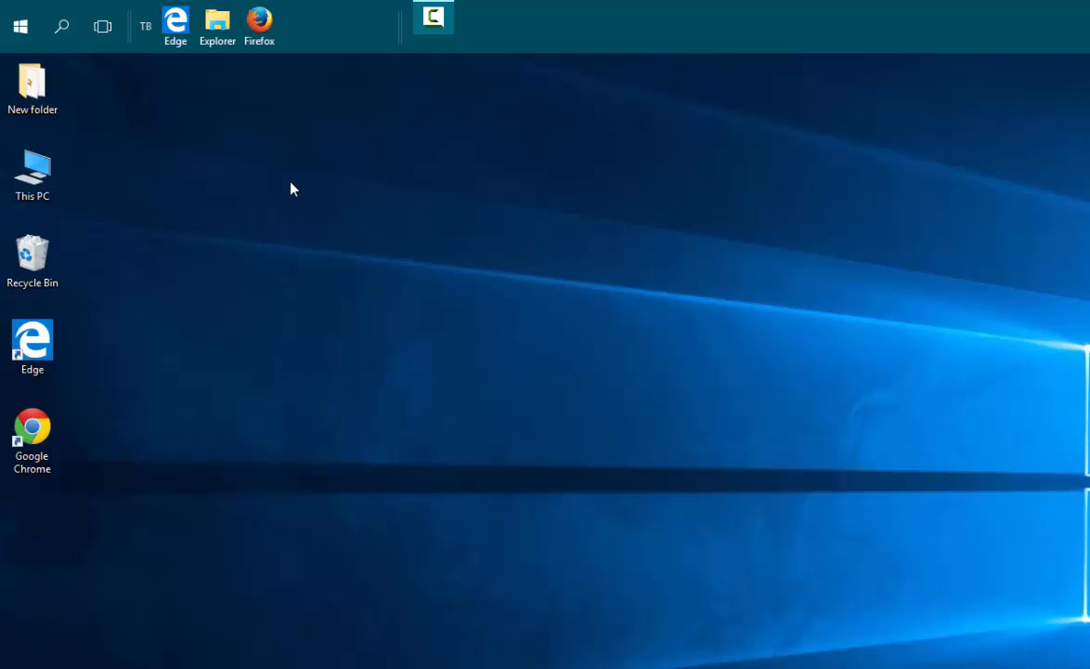
{"action": "mouse_move", "coordinate": [270, 186]}
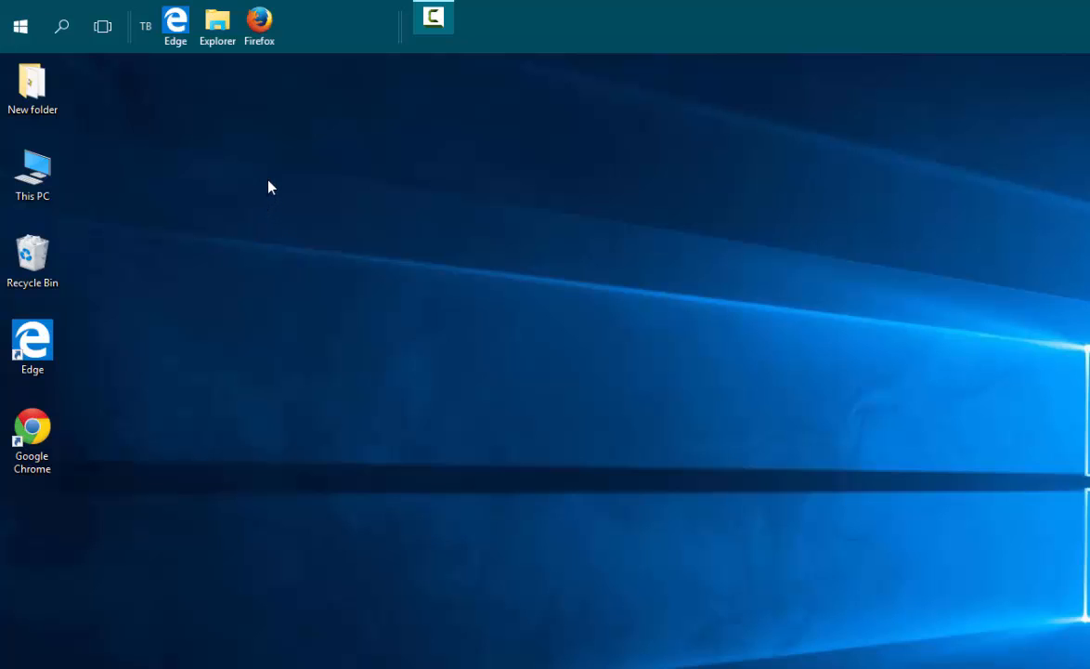
Confirm Auto arrange icons and Align icons to grid are off in the desktop View menu.
{"action": "right_click", "coordinate": [269, 186]}
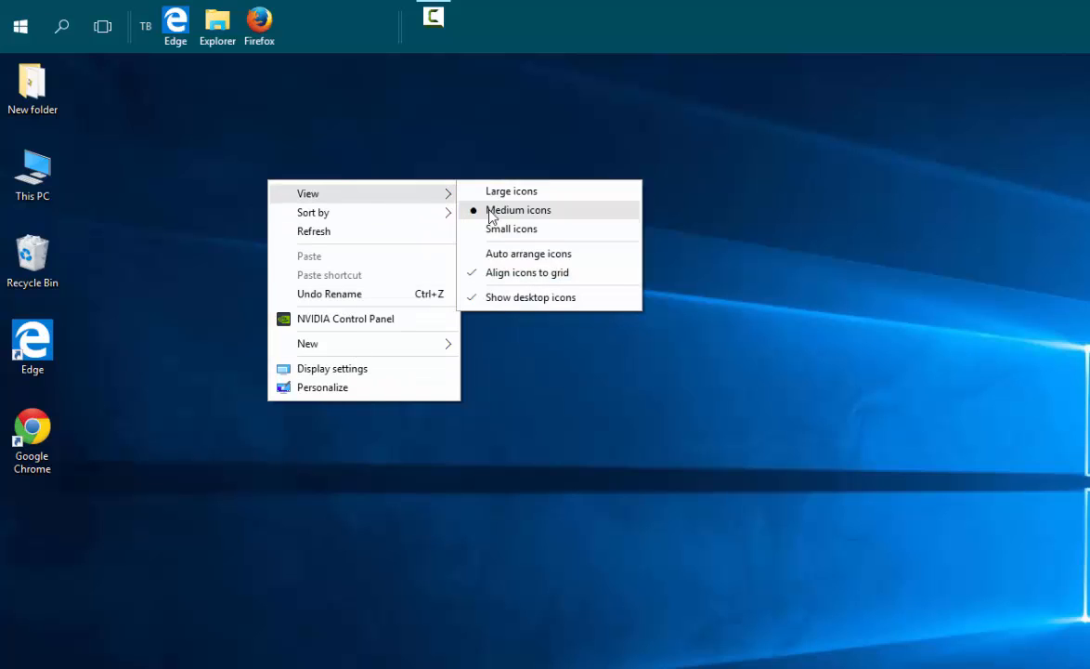
{"action": "mouse_move", "coordinate": [552, 266]}
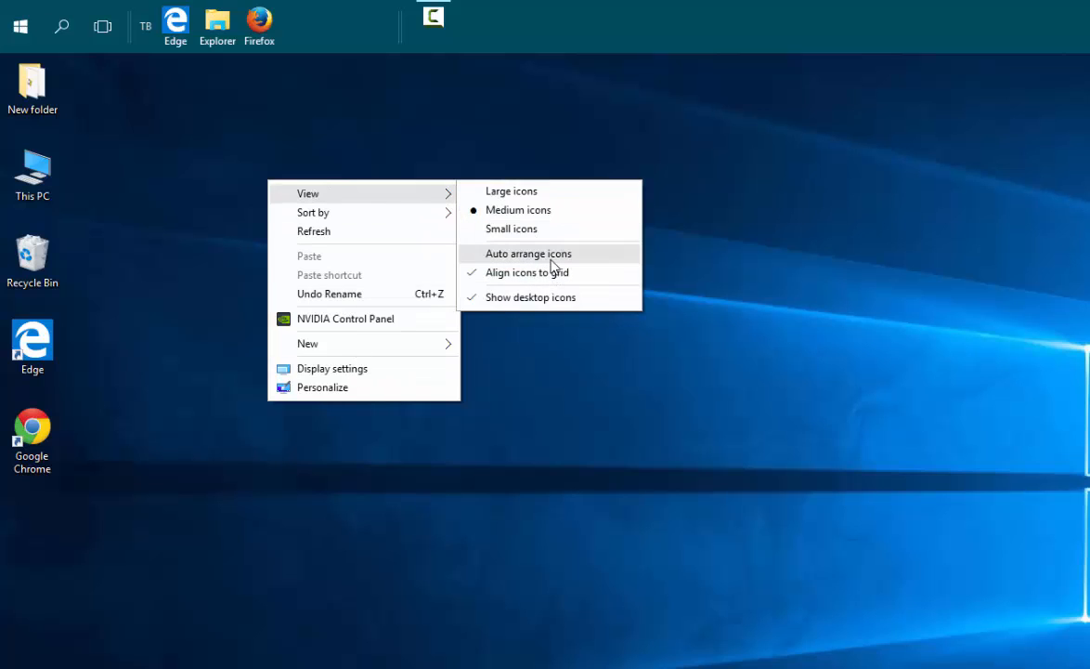
{"action": "mouse_move", "coordinate": [557, 278]}
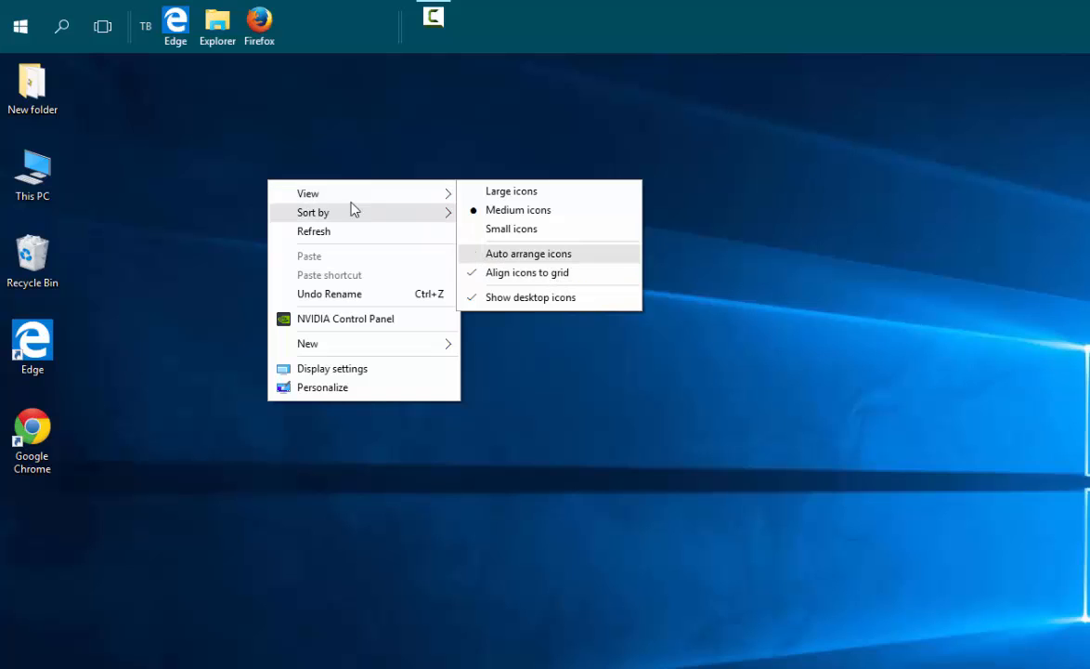
{"action": "left_click", "coordinate": [234, 206]}
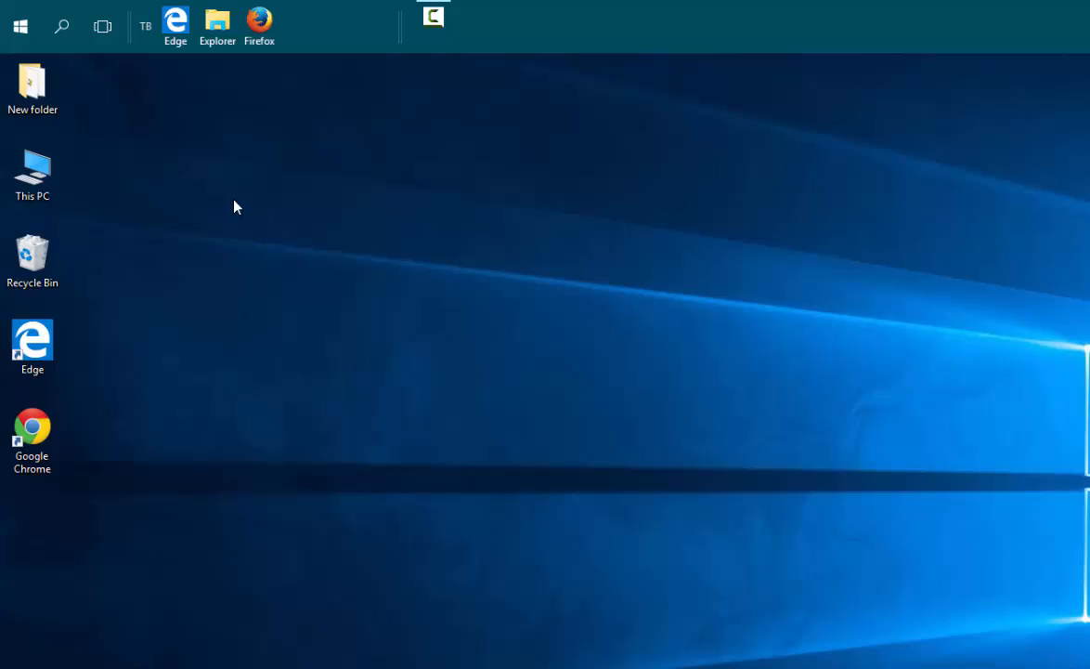
{"action": "mouse_move", "coordinate": [345, 289]}
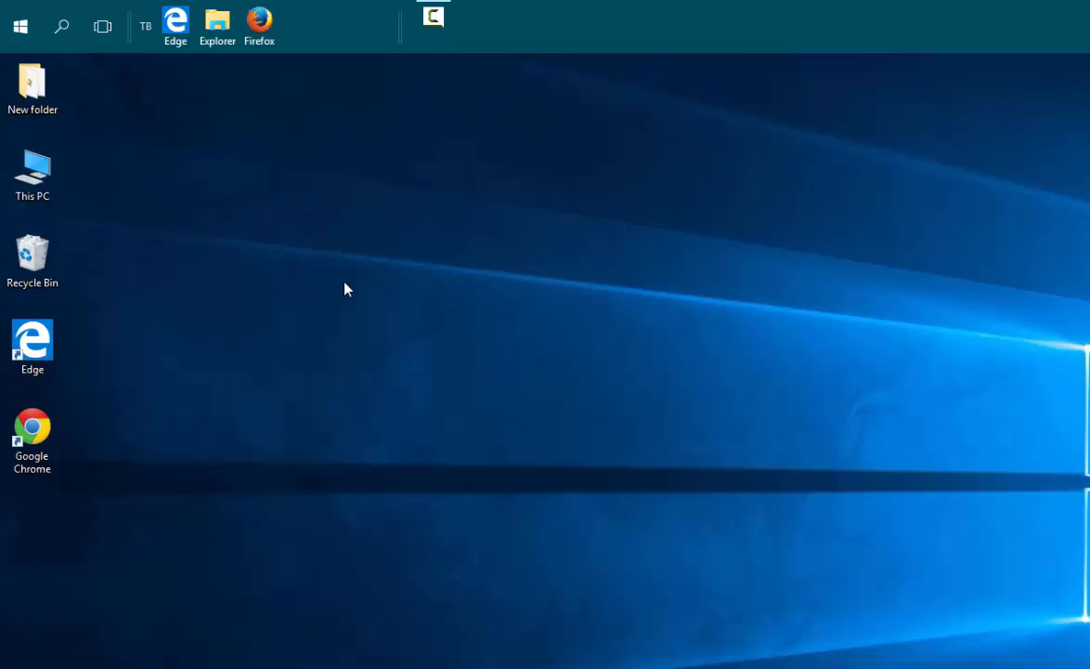
{"action": "mouse_move", "coordinate": [281, 210]}
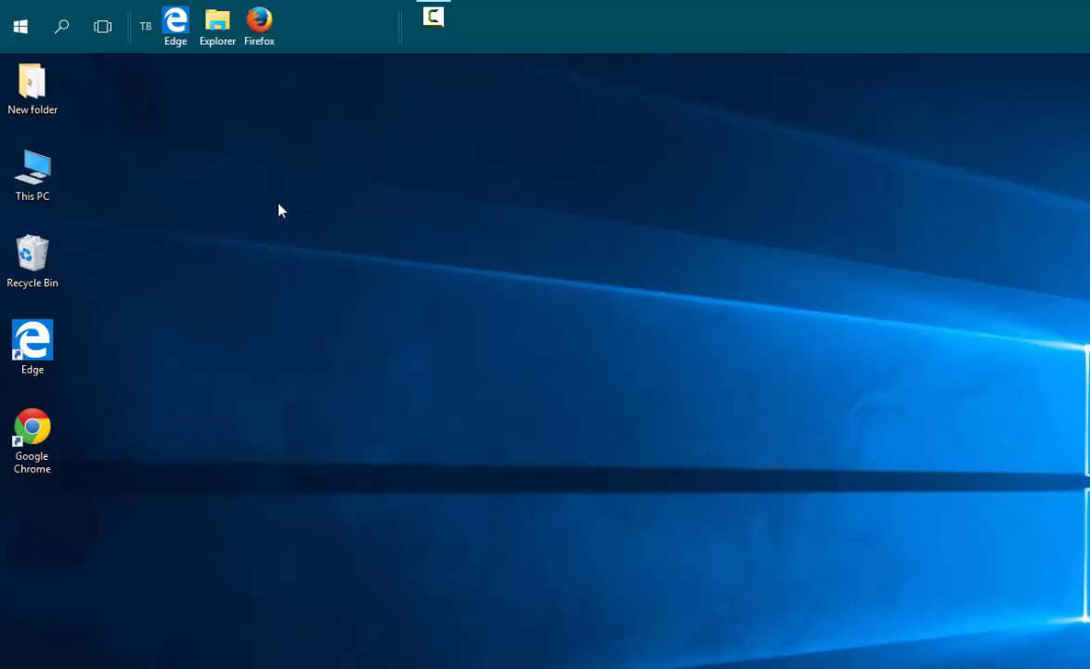
{"action": "right_click", "coordinate": [282, 209]}
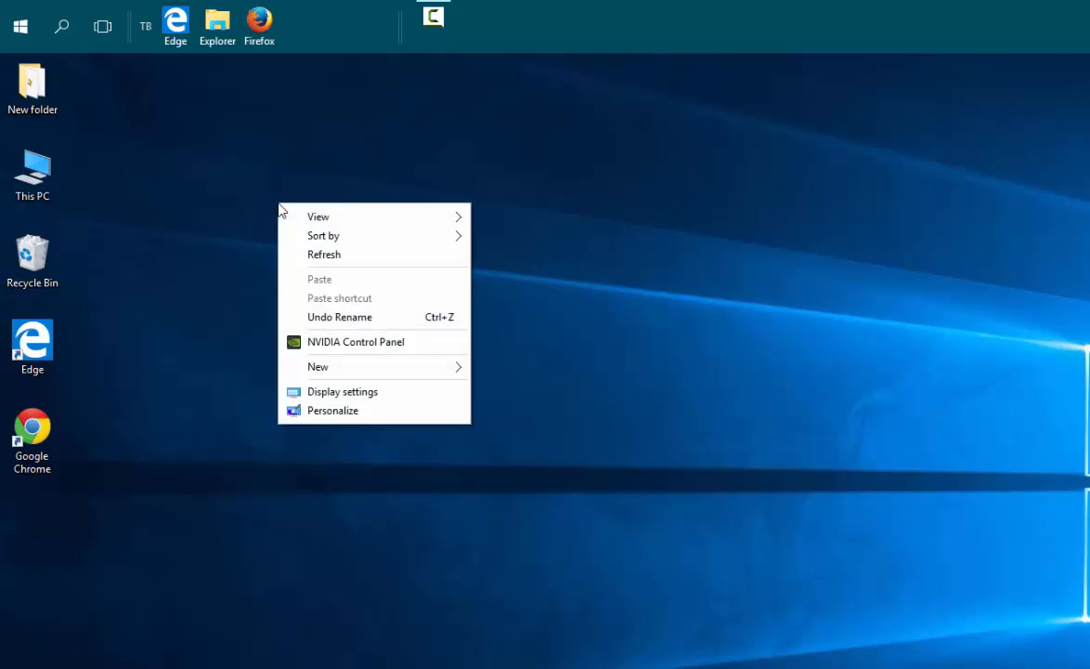
{"action": "mouse_move", "coordinate": [332, 409]}
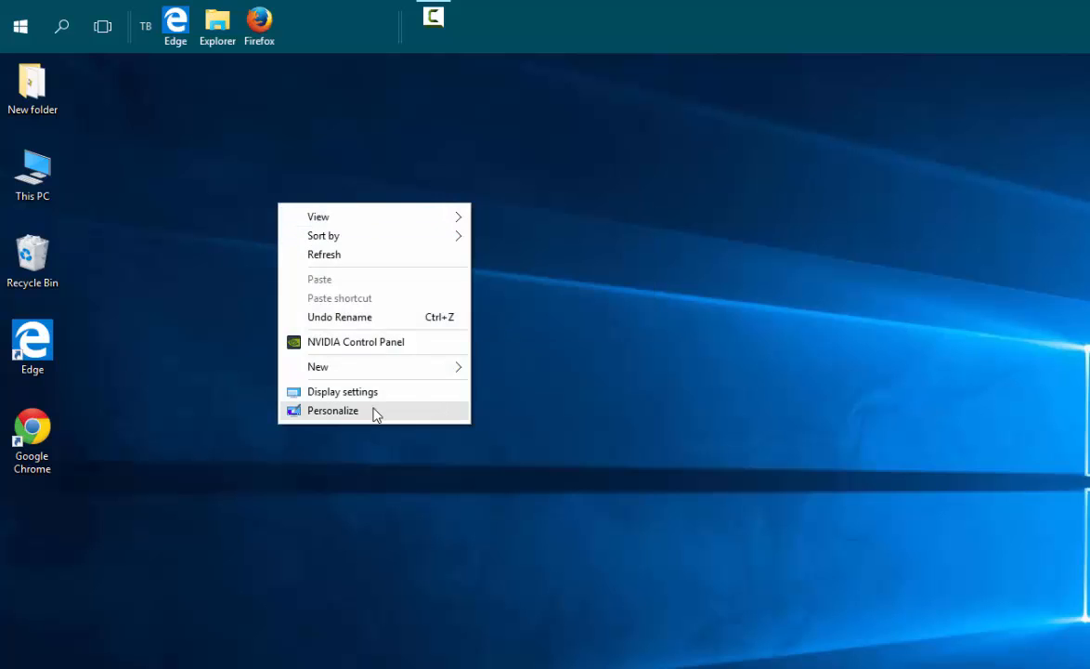
Choose Personalize from the desktop context menu to reach the Themes page.
{"action": "left_click", "coordinate": [333, 410]}
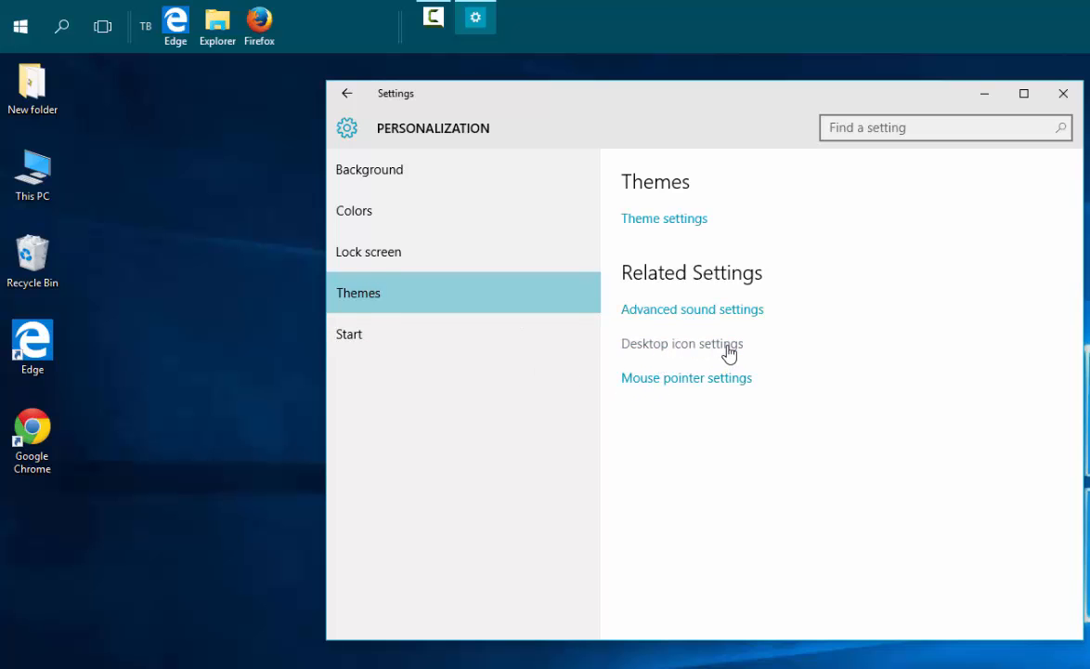
In Desktop icon settings, uncheck Allow themes to change desktop icons and confirm with OK.
{"action": "left_click", "coordinate": [681, 343]}
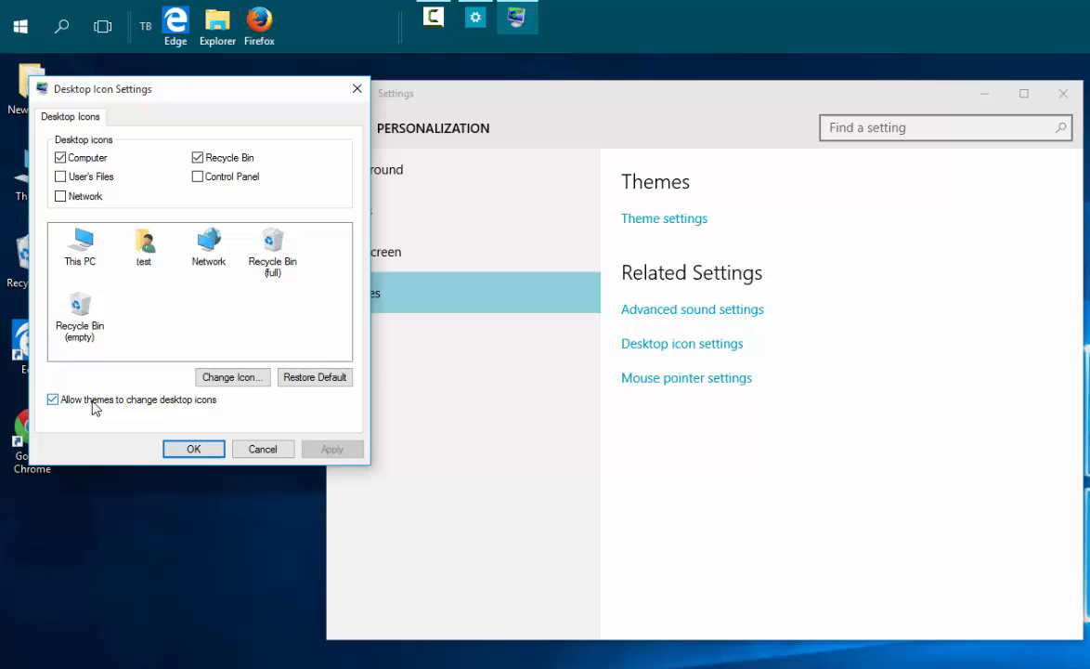
{"action": "left_click", "coordinate": [52, 398]}
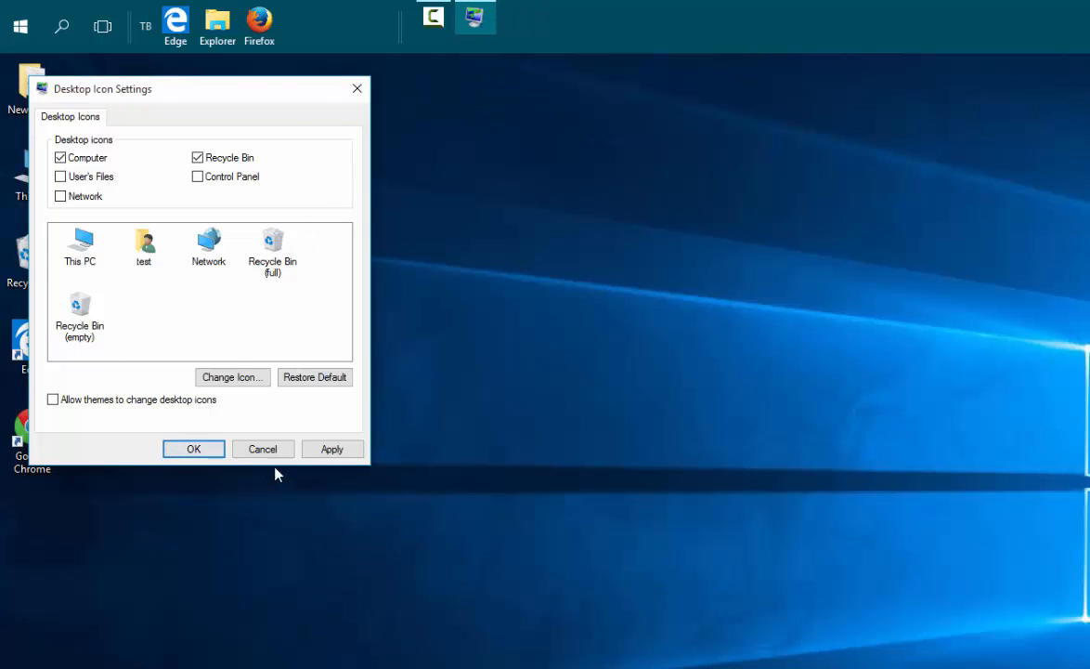
{"action": "mouse_move", "coordinate": [766, 456]}
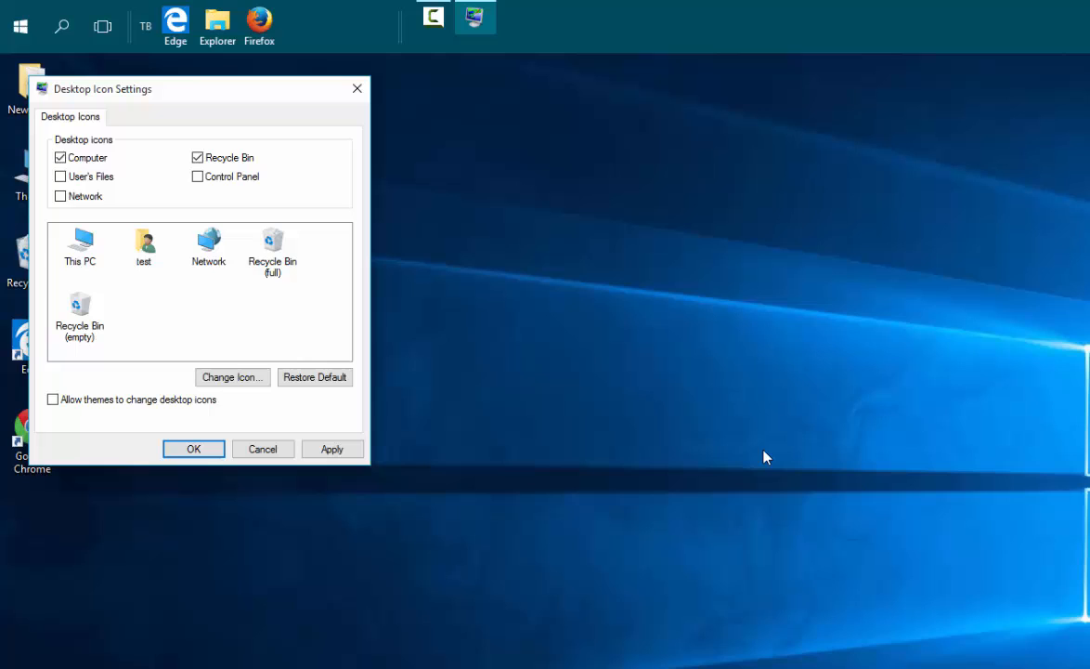
{"action": "mouse_move", "coordinate": [576, 240]}
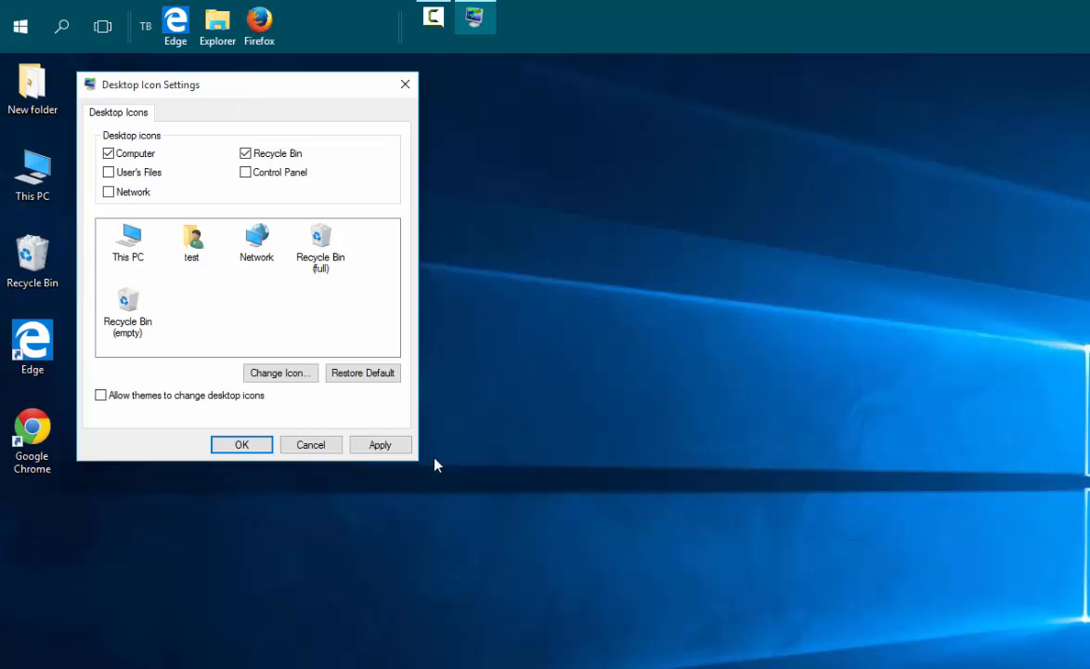
{"action": "left_click", "coordinate": [241, 444]}
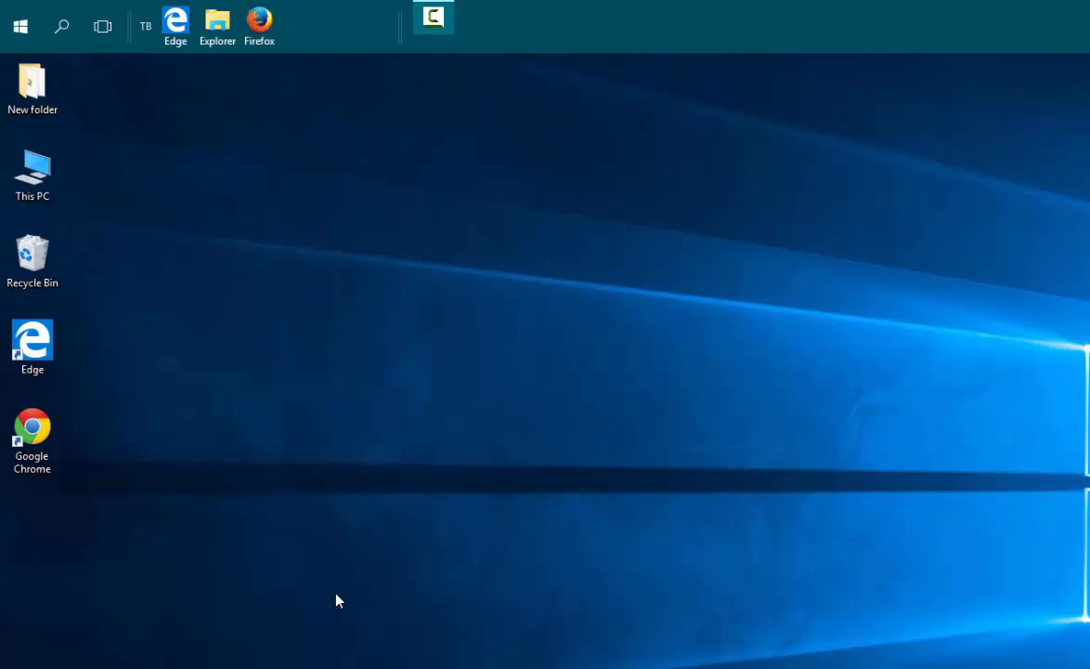